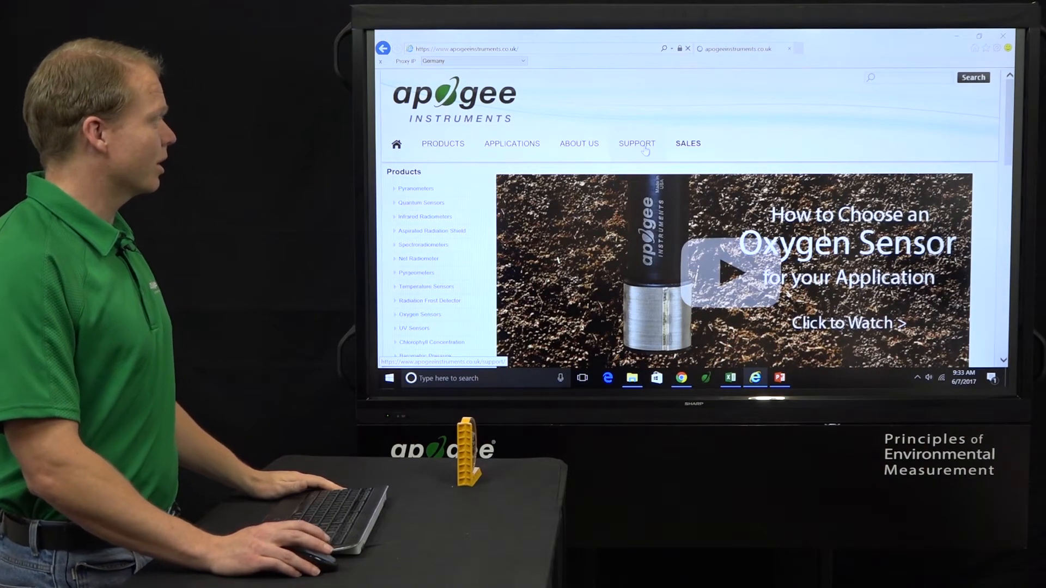
- Go to the infrared radiometer sensor and meter resources page from Support
click(637, 144)
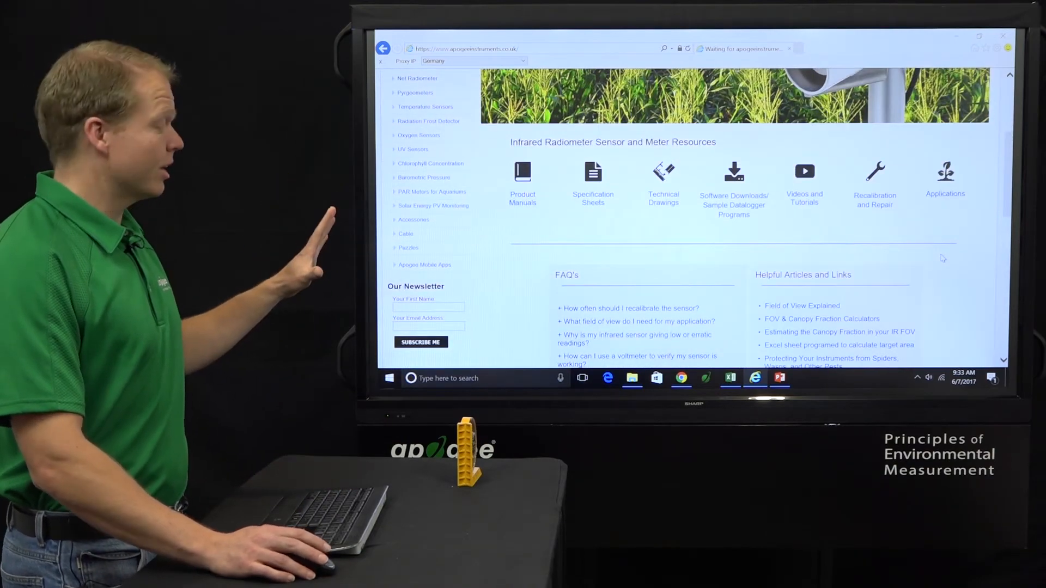
scroll(down, 3)
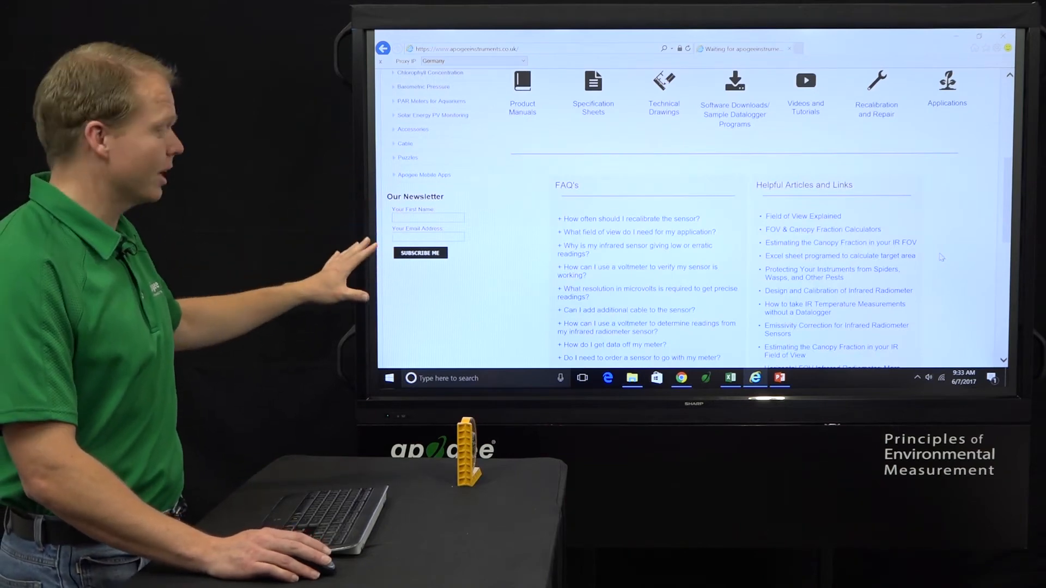
scroll(down, 3)
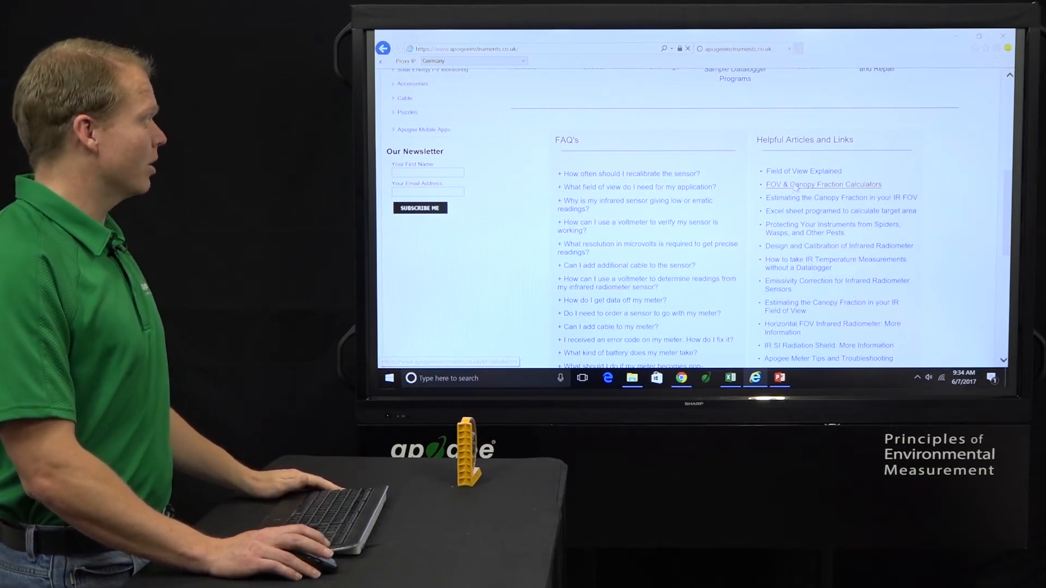
click(824, 184)
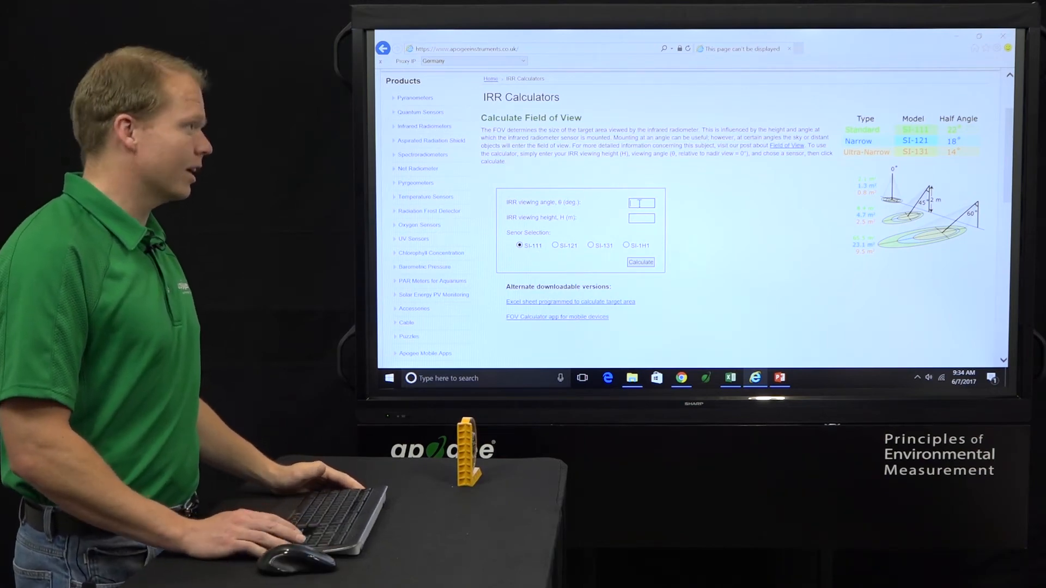
- Calculate SI-111 field of view at 65° and 1.5 m (122.817 m²) and download the Excel sheet
text(65)
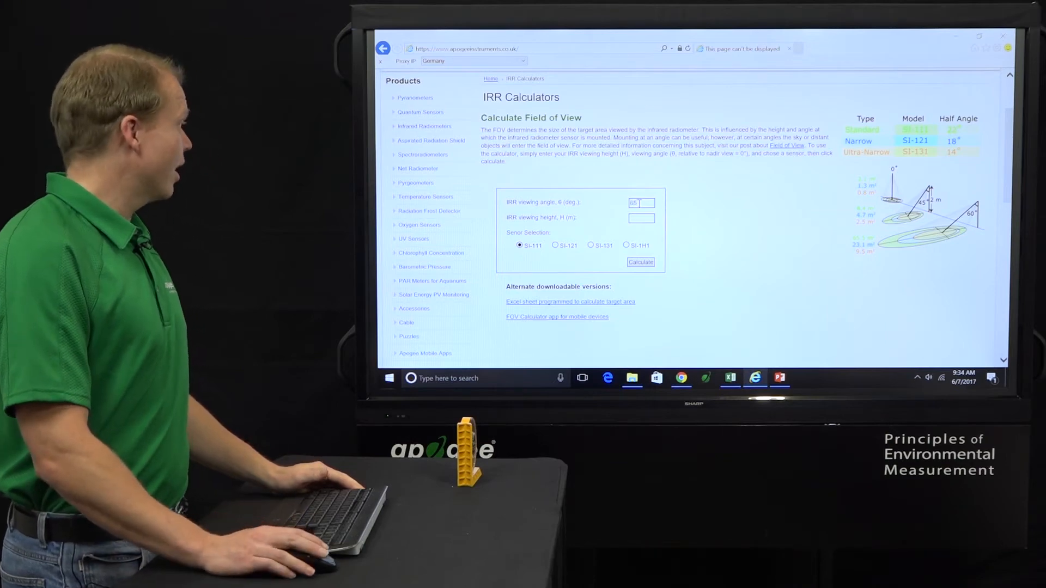
text(1)
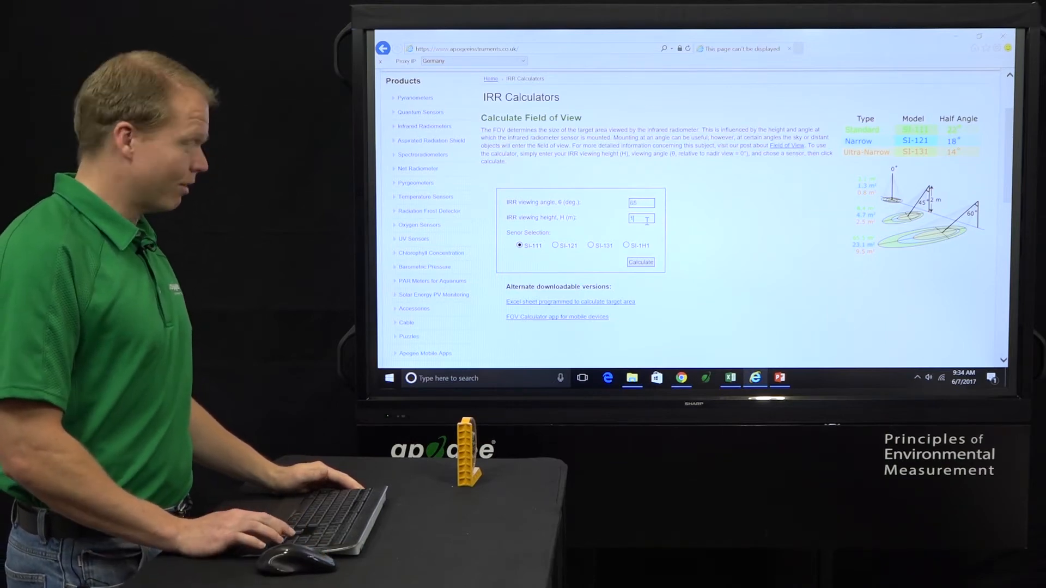
text(.5)
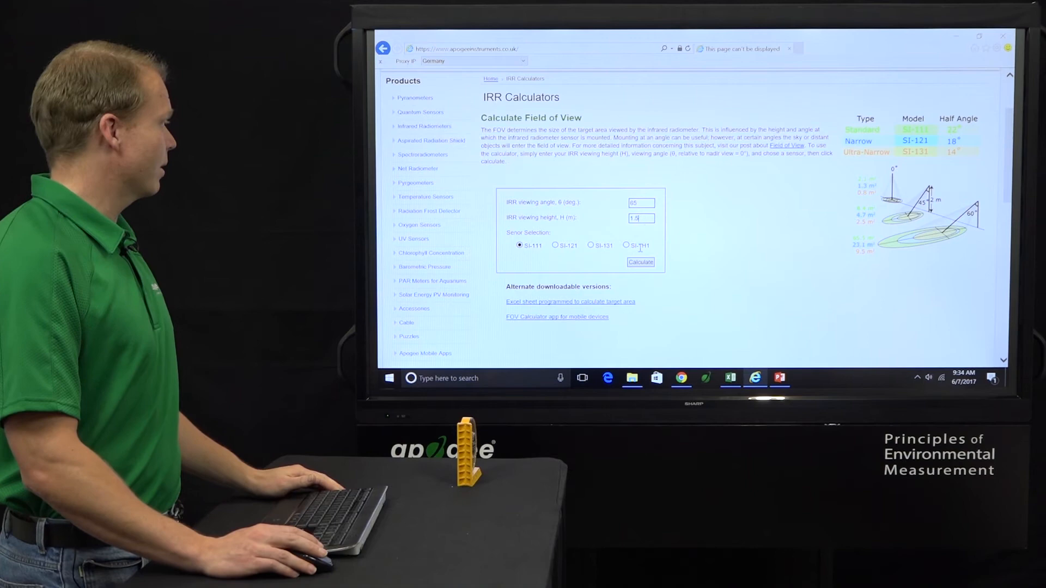
click(640, 262)
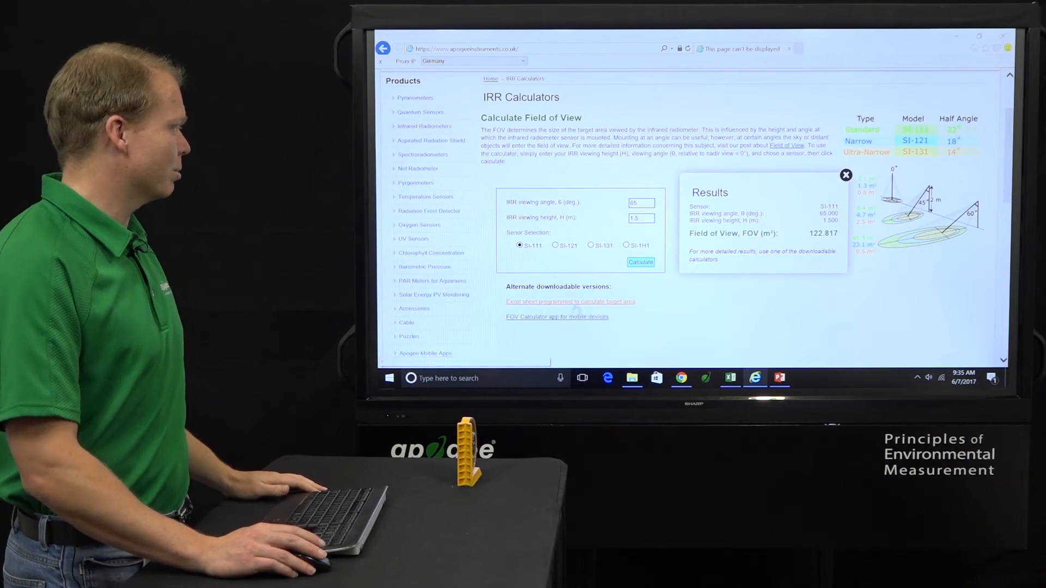
mouse_move(582, 305)
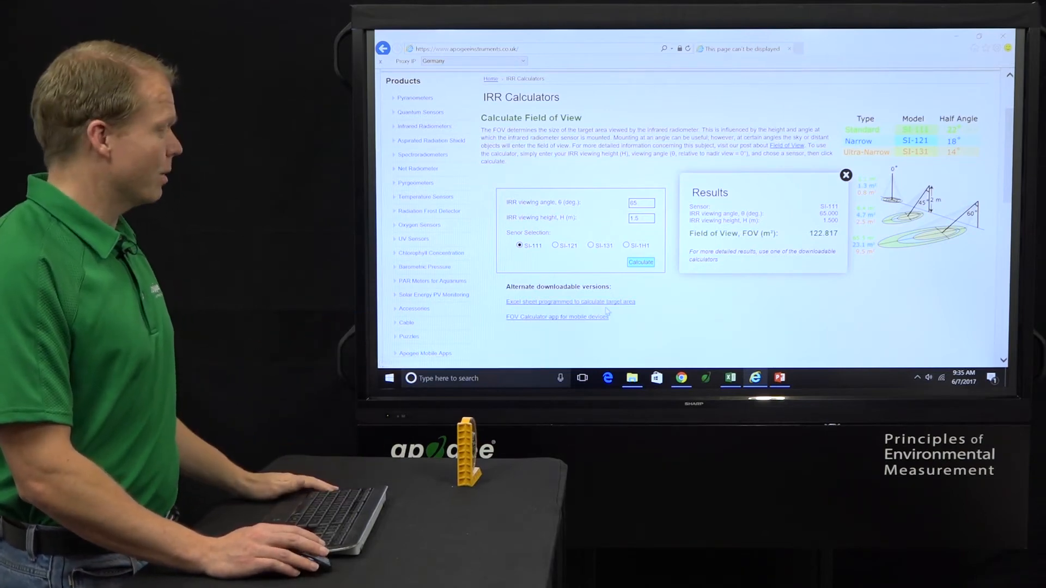
click(730, 378)
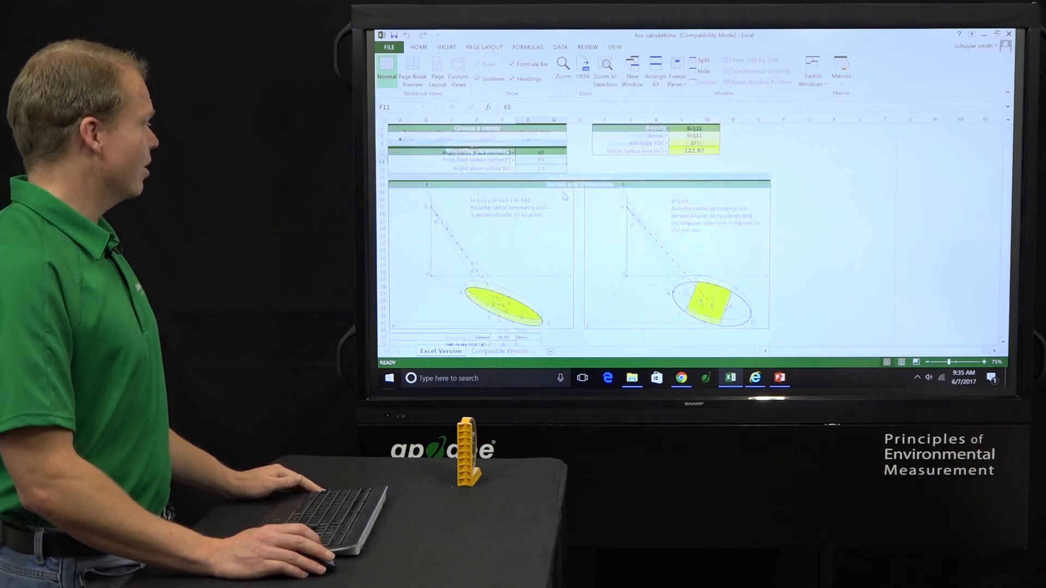
- Review the Results and Details and Dimensions sections of the target-area workbook
scroll(down, 3)
text(63)
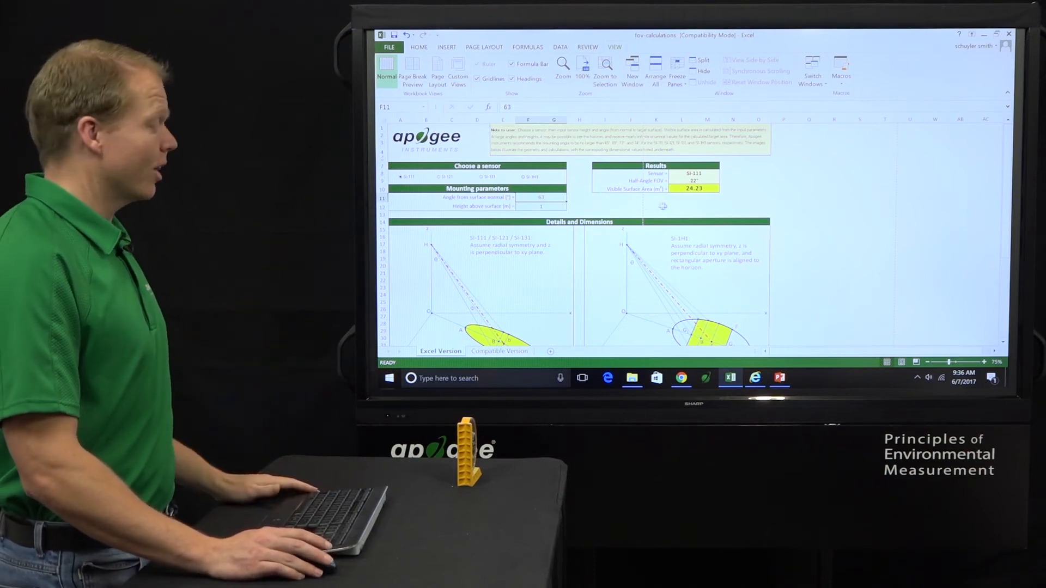
- Review the dimension table for the SI-111 at 1 m height (24.23 m² visible area)
scroll(down, 3)
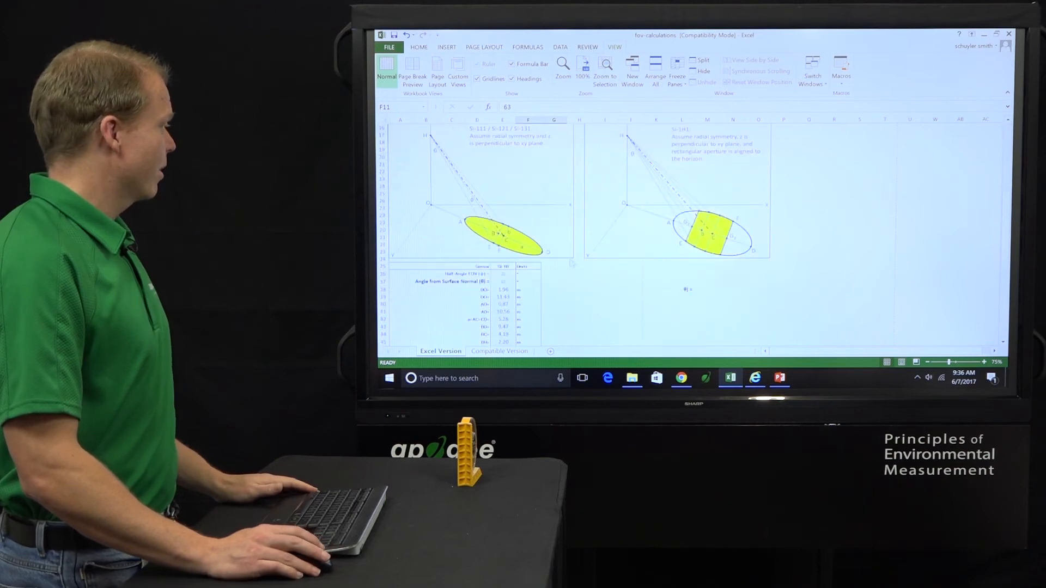
scroll(down, 3)
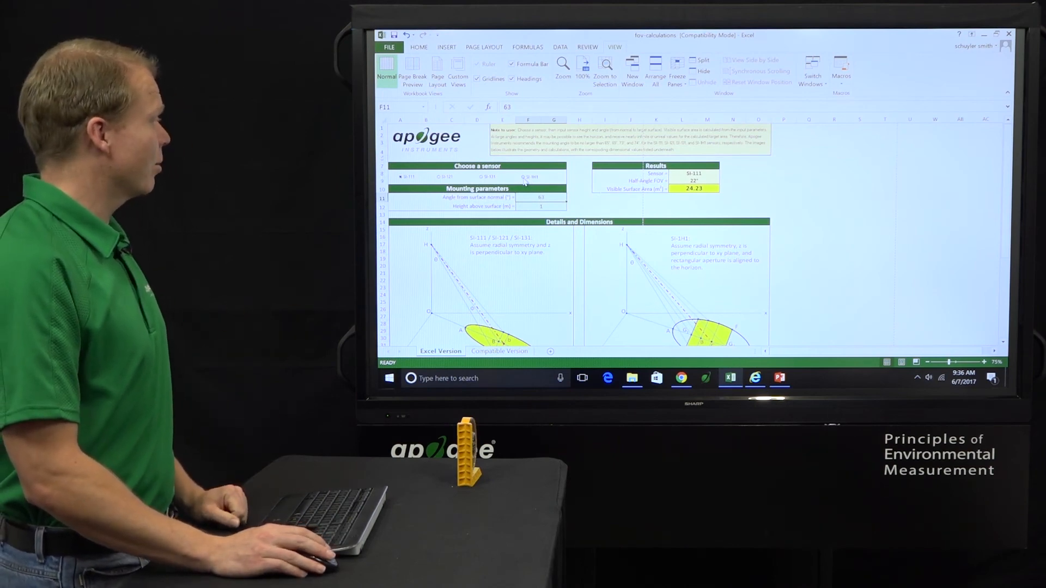
- Select the SI-1H1 sensor and review its dimension table (27.19 m² visible area)
click(523, 176)
text(65)
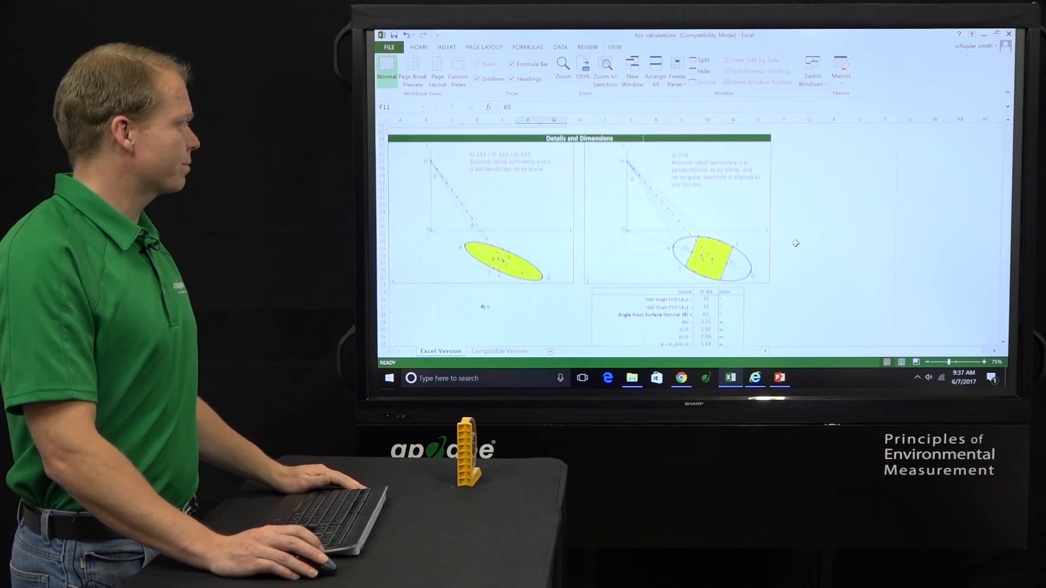
scroll(down, 3)
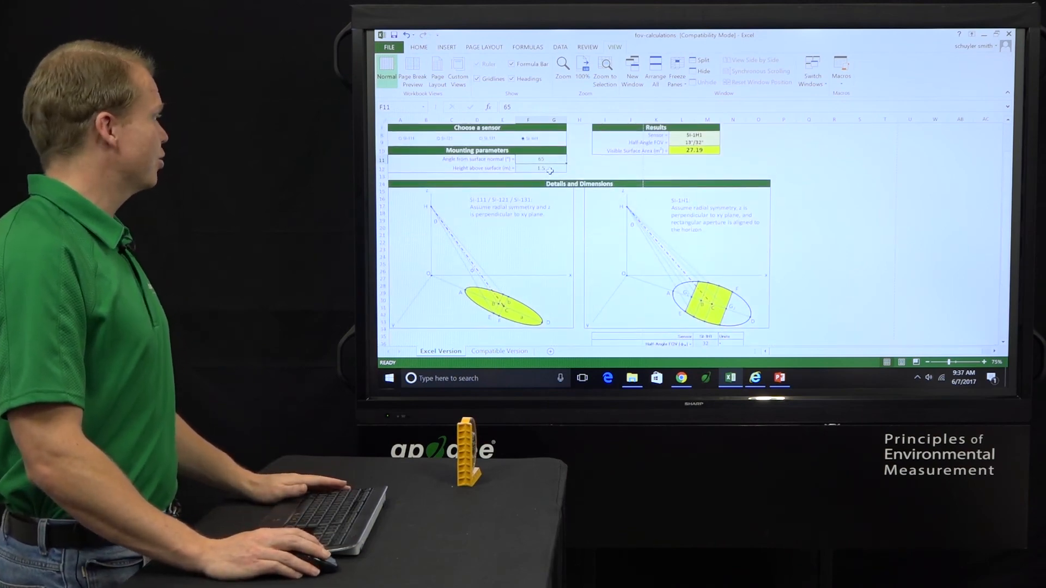
- Set height above surface to 2 m, giving the SI-1H1 a 48.34 m² visible area
text(2)
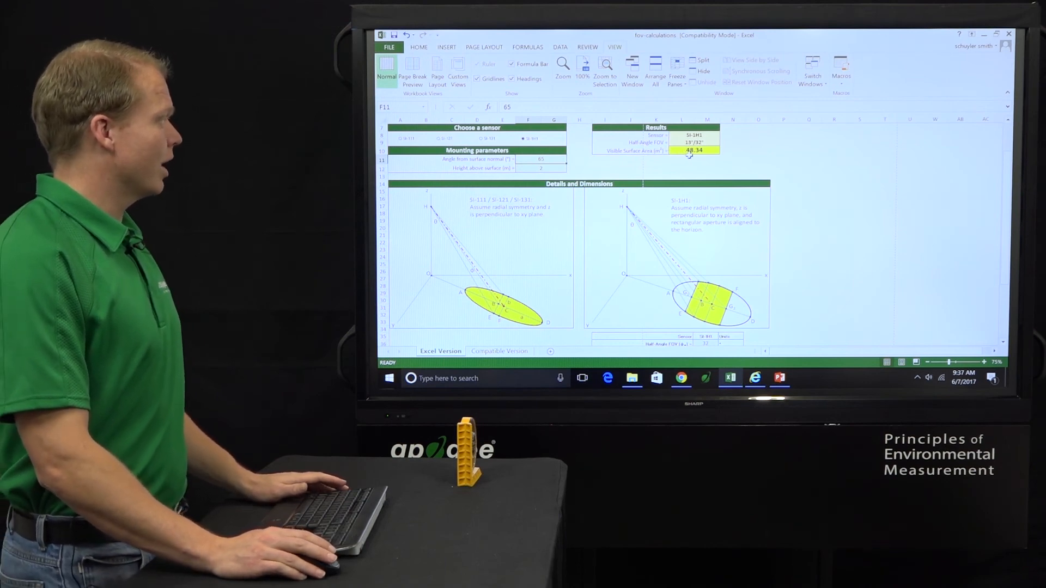
scroll(down, 3)
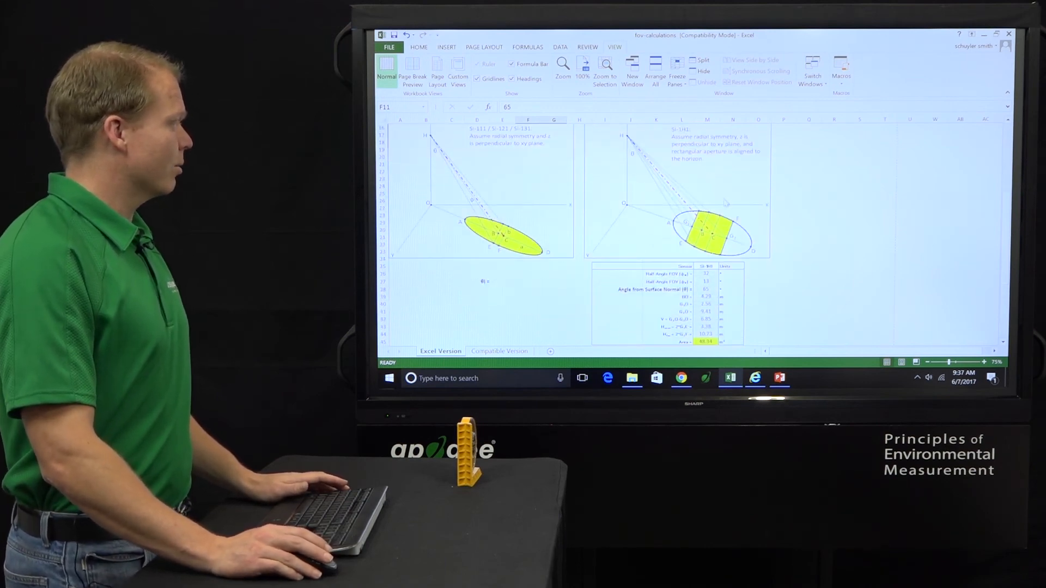